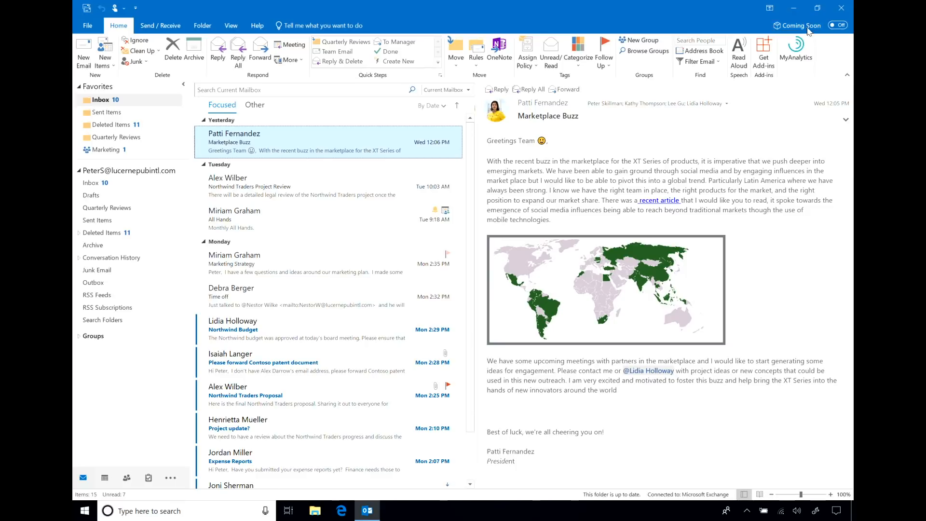
# Step: Show the Coming Soon pane describing the upcoming Simplified Ribbon experience
pyautogui.click(796, 25)
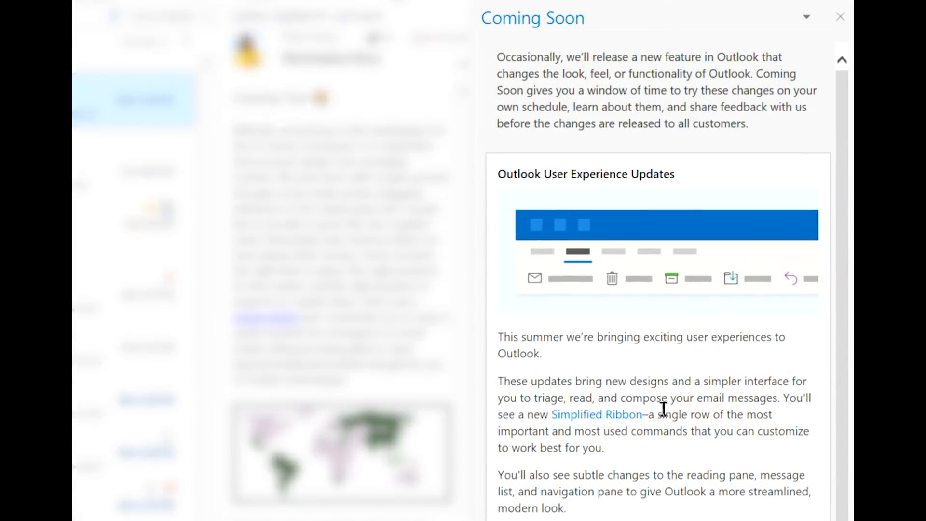
pyautogui.moveTo(620, 431)
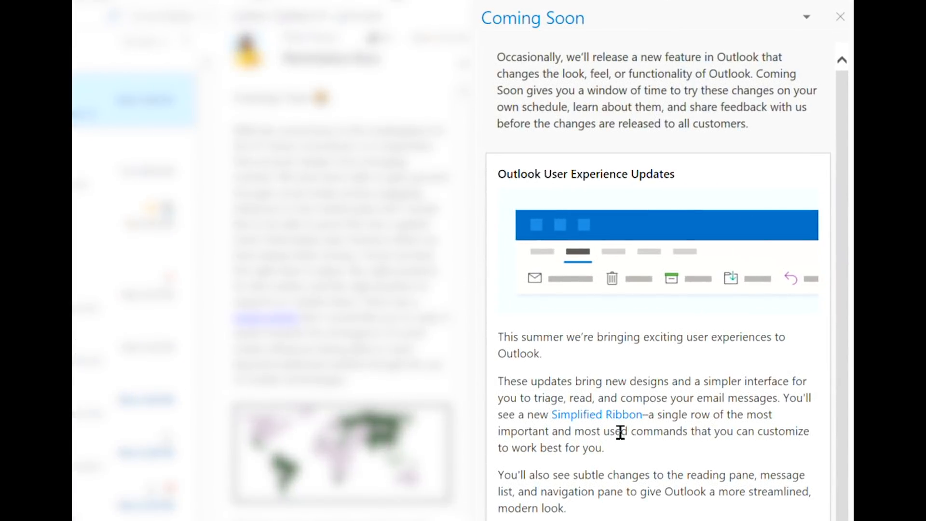
pyautogui.moveTo(620, 420)
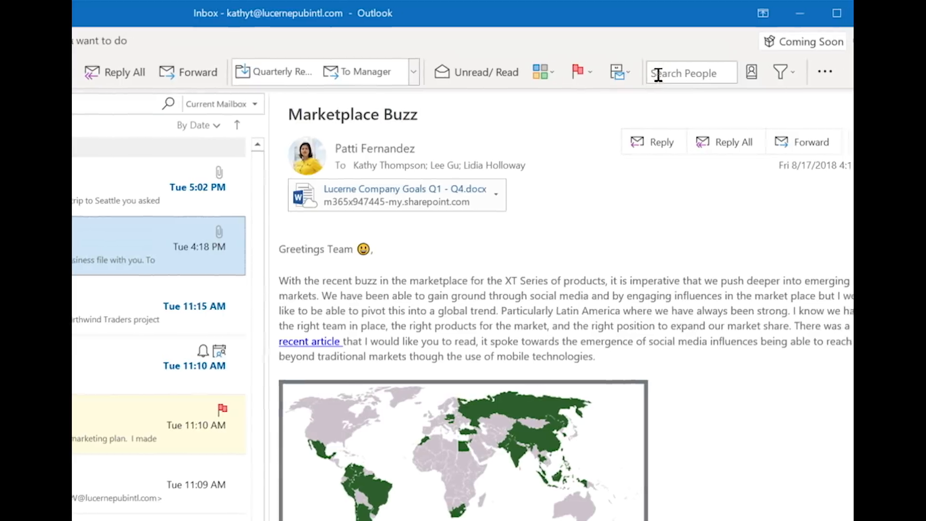
# Step: Switch Coming Soon on and browse the simplified ribbon's overflow menu of extra commands
pyautogui.click(832, 40)
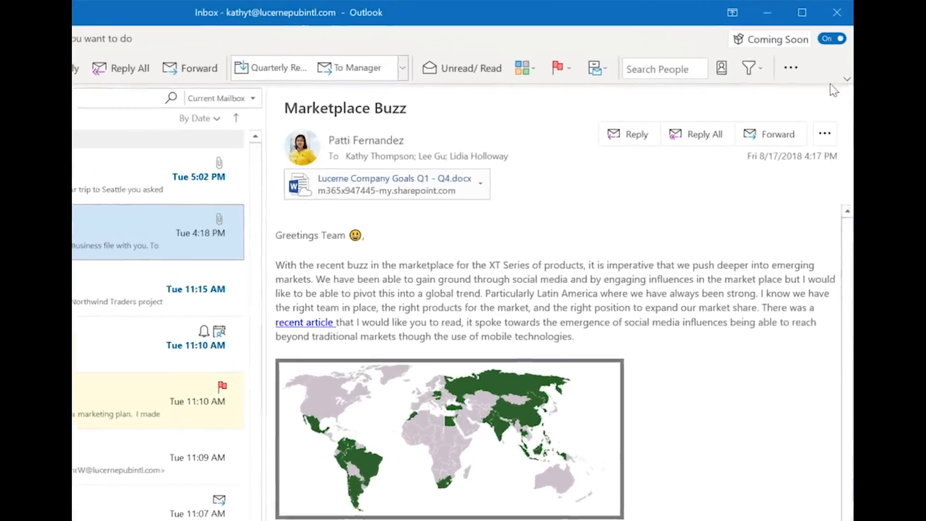
pyautogui.click(790, 67)
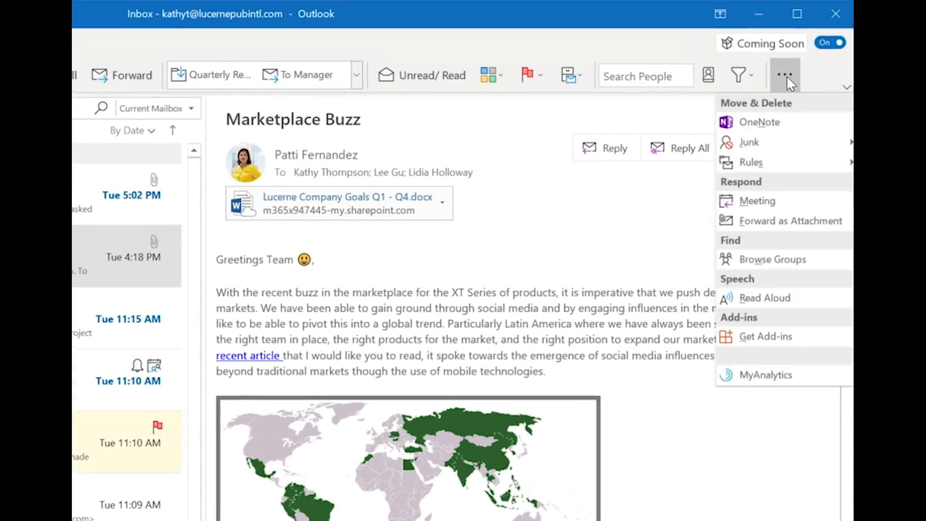
pyautogui.click(752, 162)
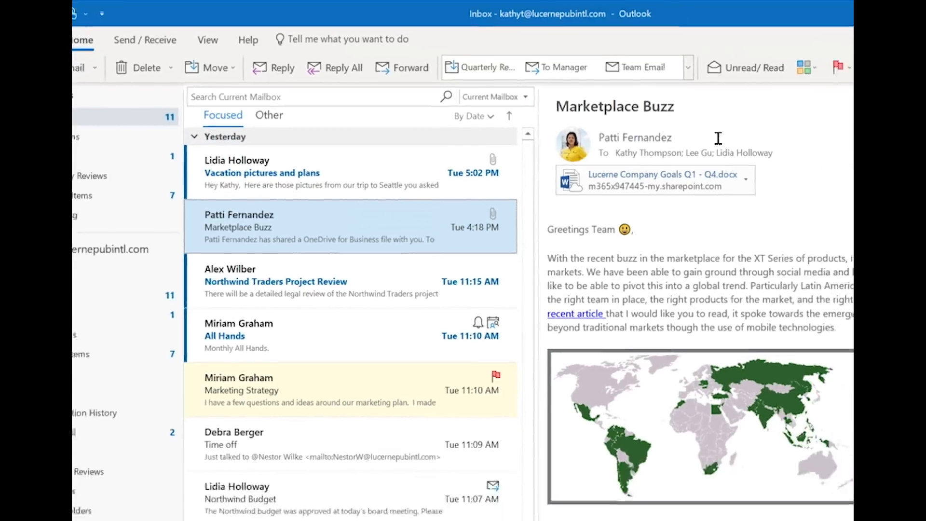
pyautogui.click(821, 46)
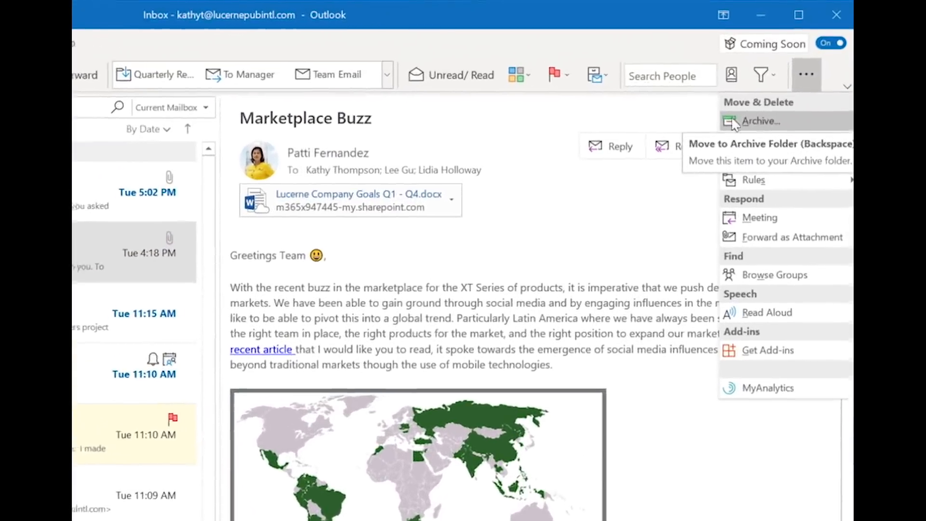
pyautogui.moveTo(700, 211)
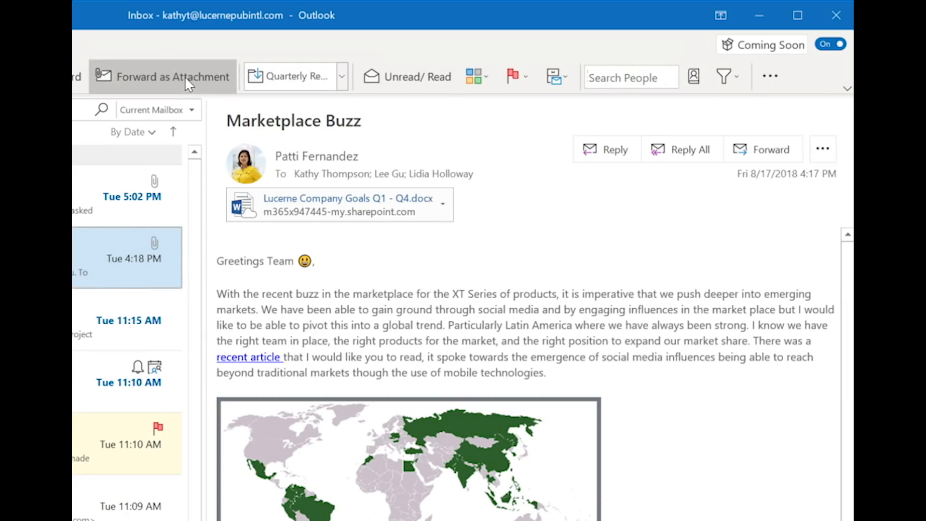
pyautogui.moveTo(172, 77)
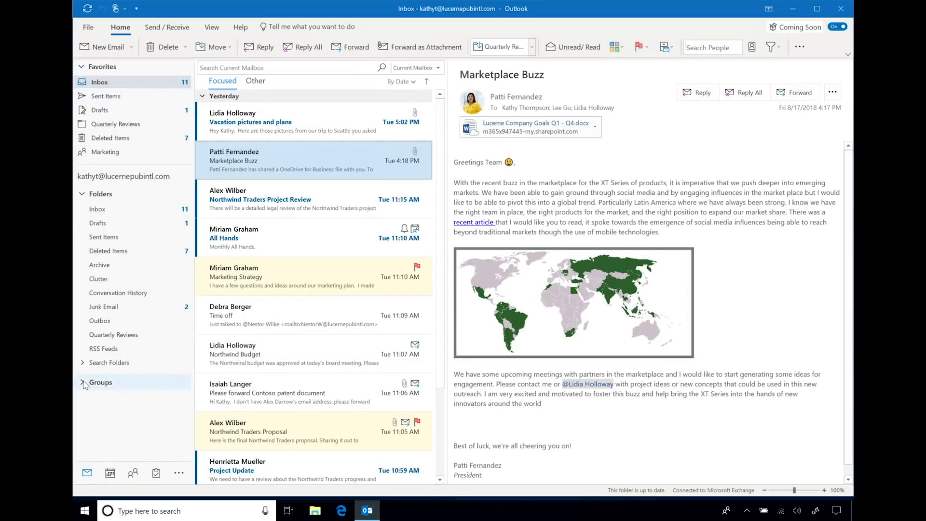
# Step: Expand the Groups mailboxes and view the Northwind Traders Project Review email
pyautogui.click(100, 382)
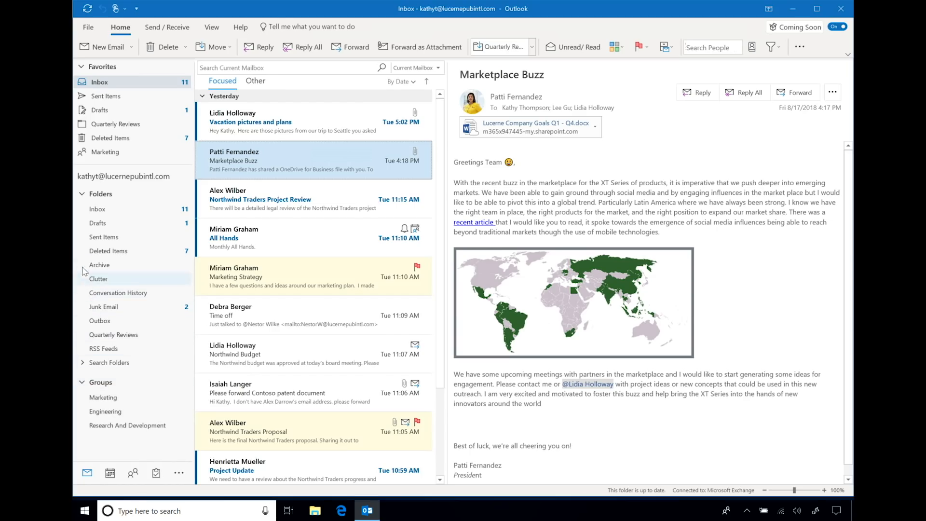
pyautogui.click(81, 194)
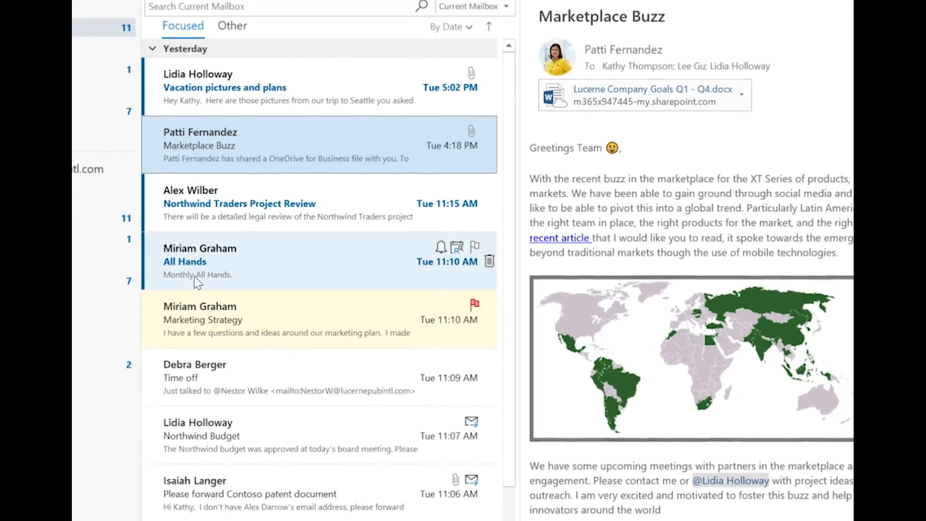
pyautogui.scroll(-3)
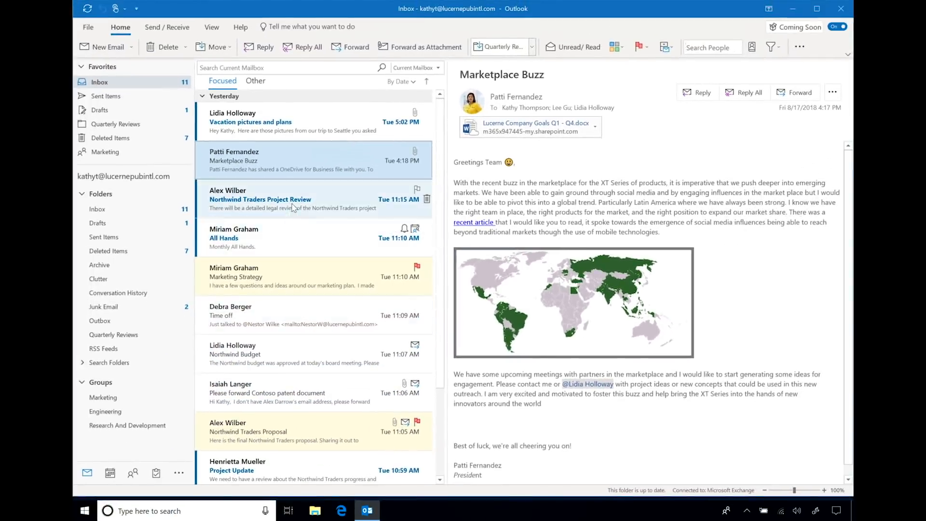
pyautogui.click(278, 198)
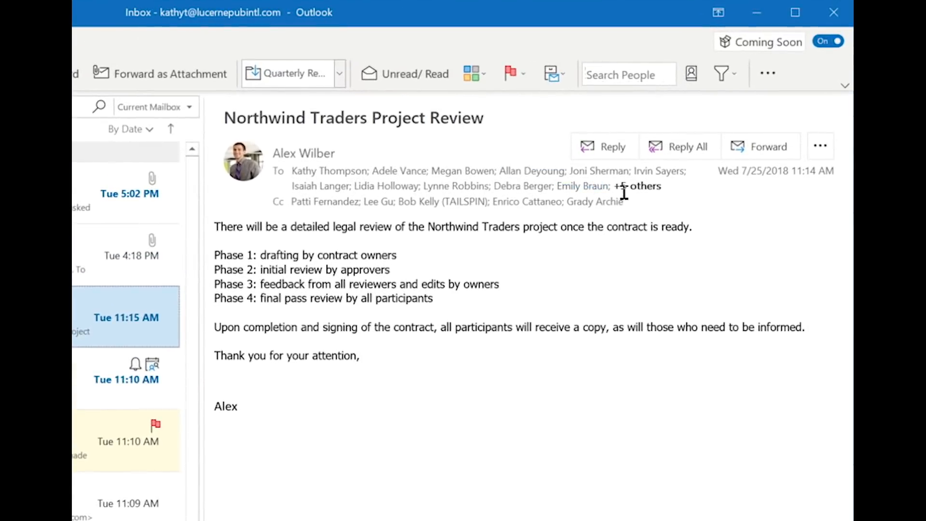
# Step: Expand the Project Review's full recipient list, then view the Northwind Budget message
pyautogui.click(639, 186)
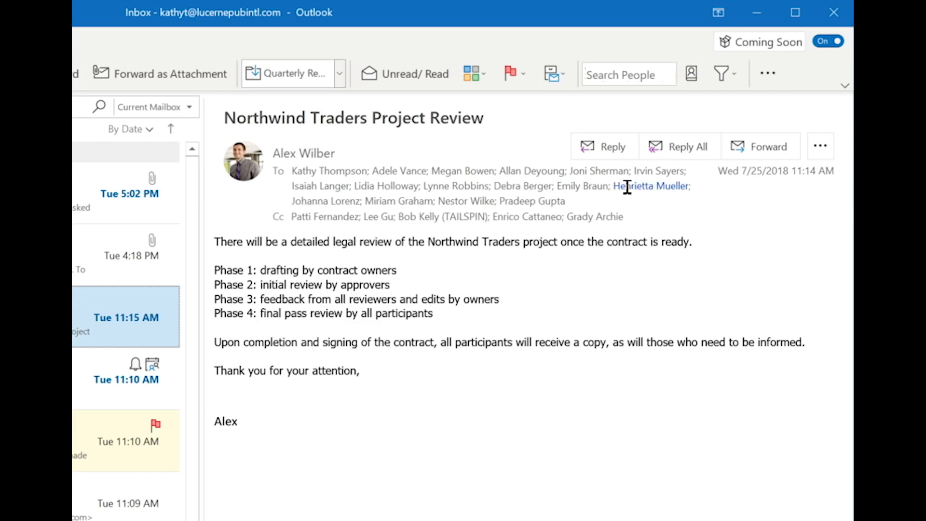
pyautogui.moveTo(679, 146)
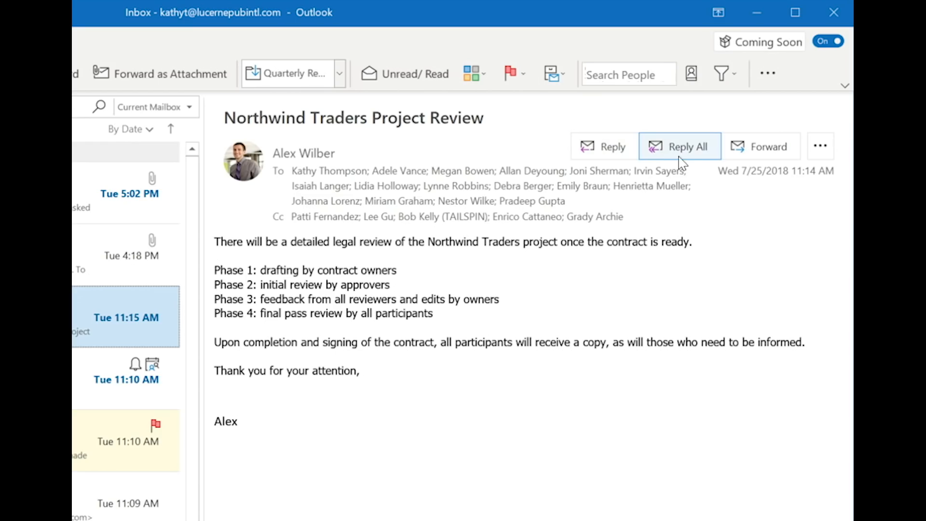
pyautogui.moveTo(820, 145)
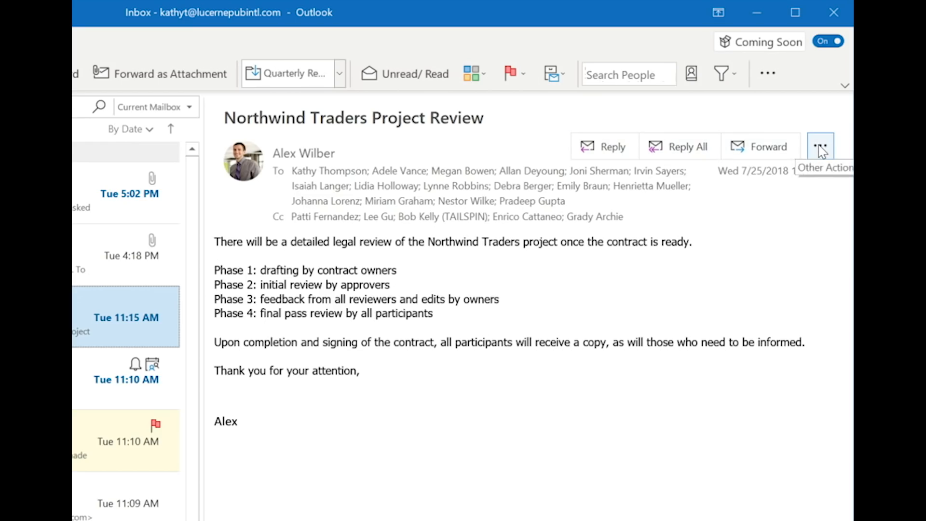
pyautogui.moveTo(704, 109)
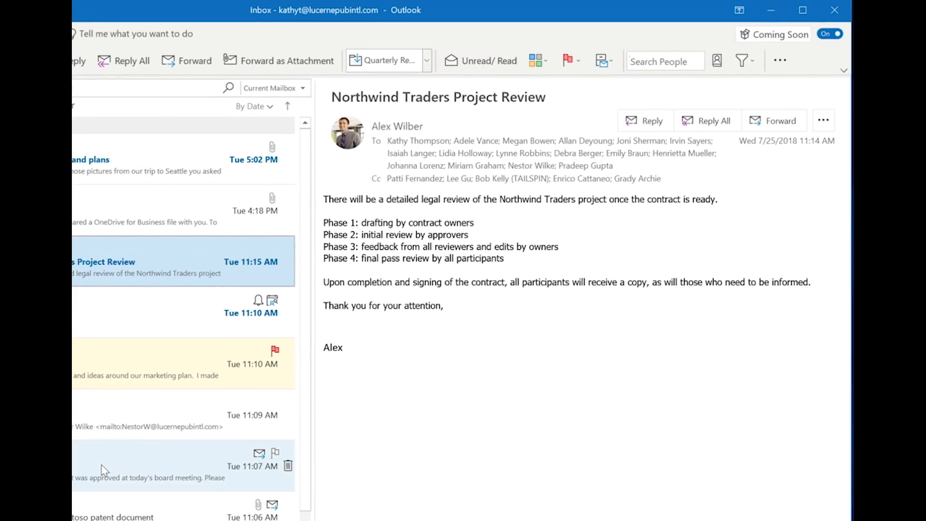
pyautogui.click(178, 465)
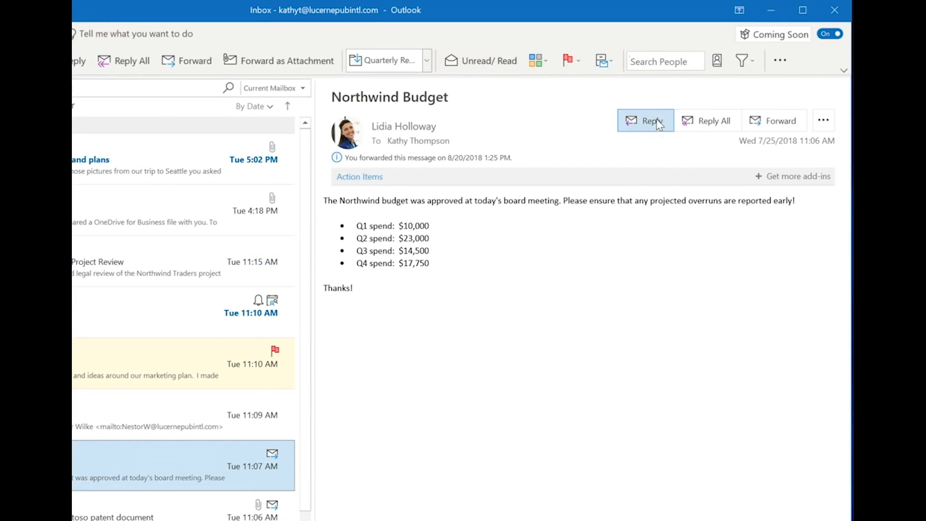
# Step: Reply to Northwind Budget in a popped-out window and show its Insert options
pyautogui.click(645, 120)
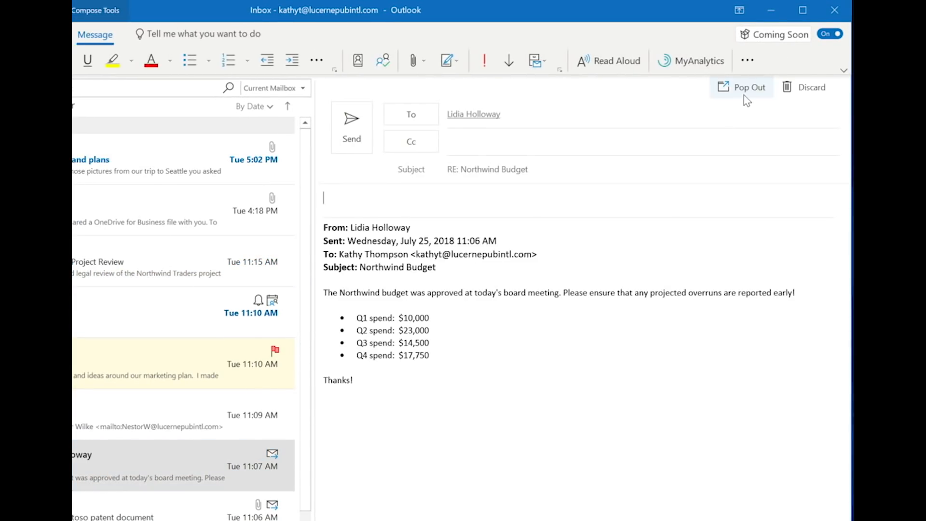
pyautogui.click(747, 87)
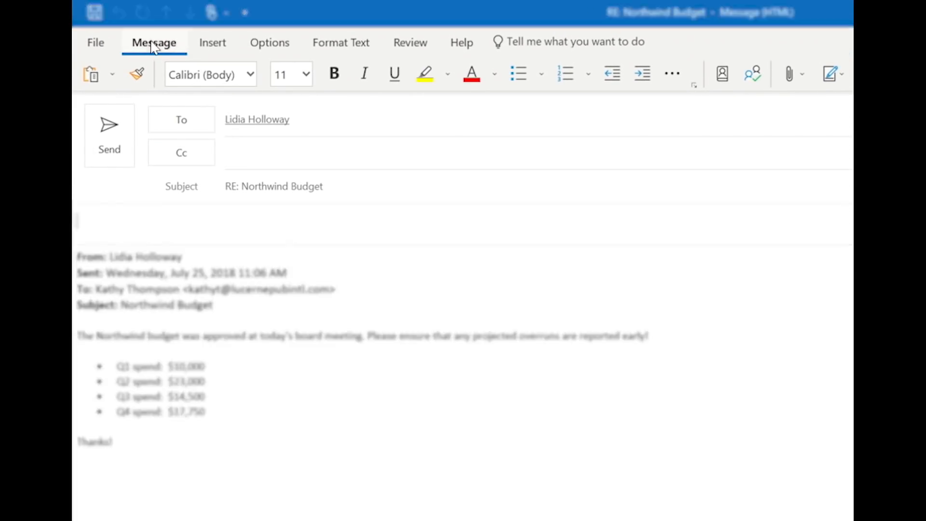
pyautogui.click(212, 42)
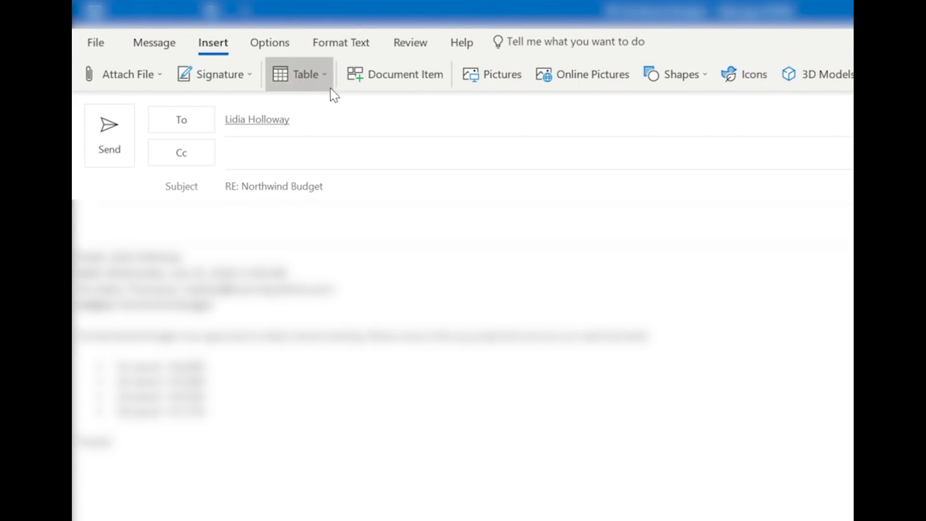
pyautogui.moveTo(493, 75)
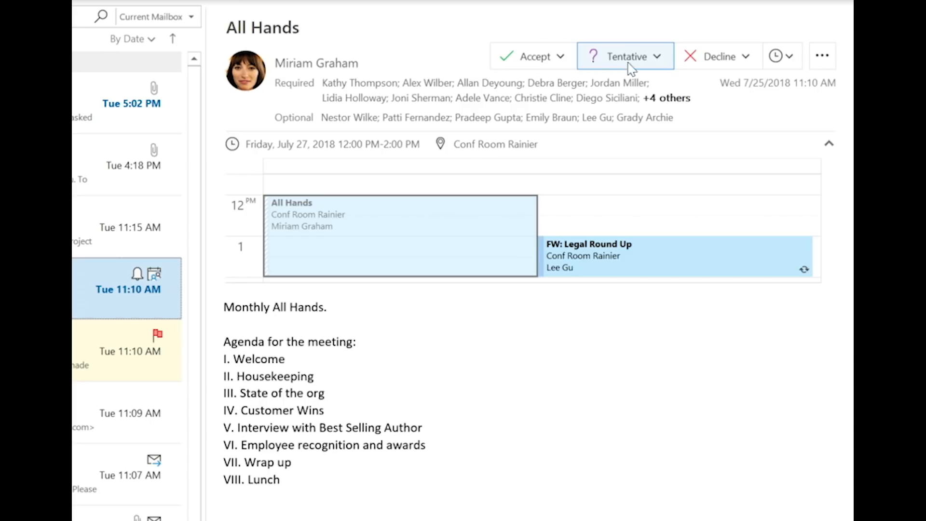
pyautogui.moveTo(722, 56)
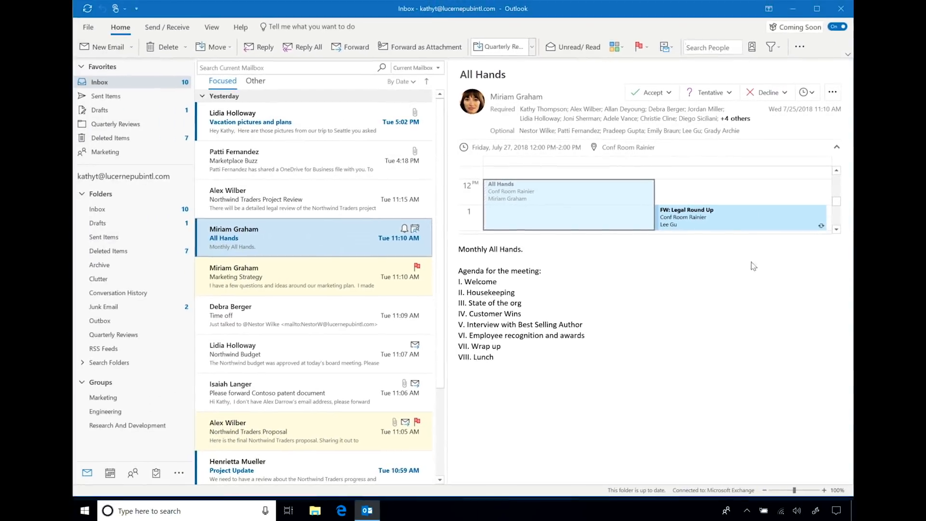
pyautogui.moveTo(120, 470)
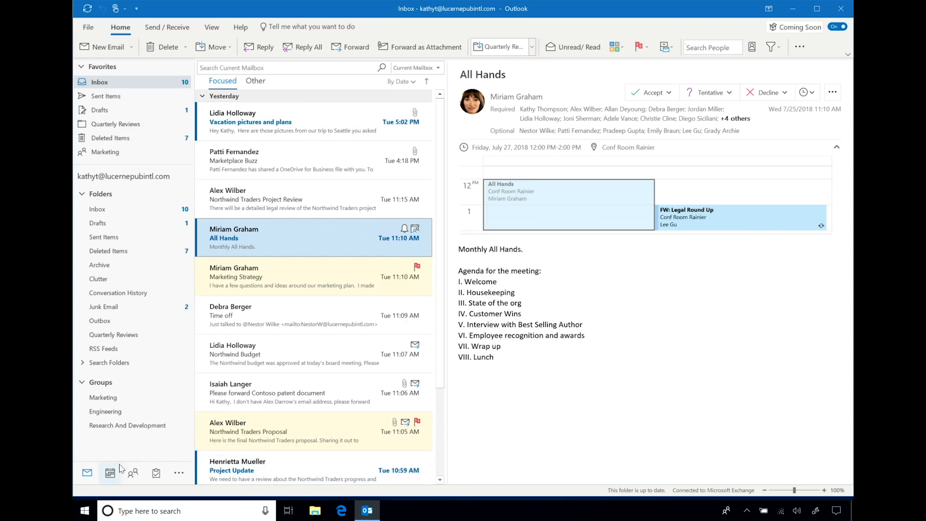
# Step: In the calendar, create a Quarterly Review meeting with Megan Bowen as required attendee
pyautogui.click(109, 473)
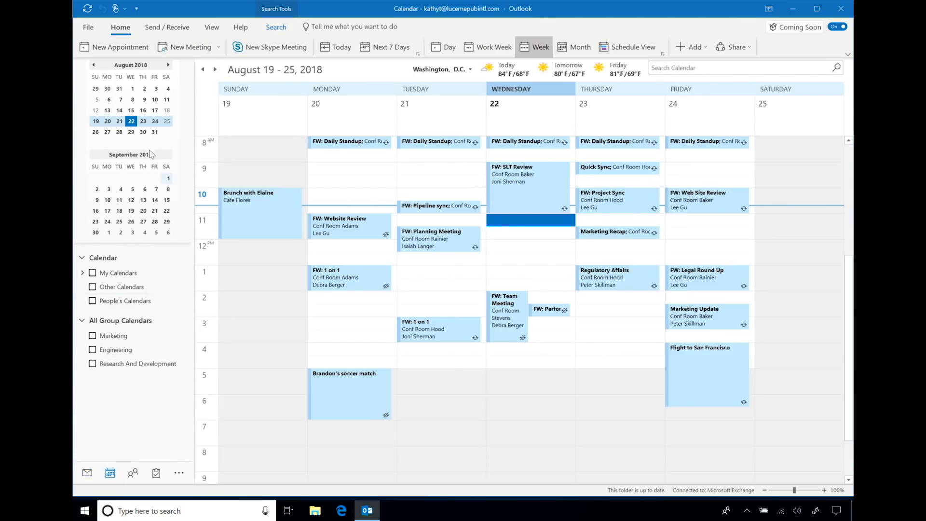
pyautogui.moveTo(188, 46)
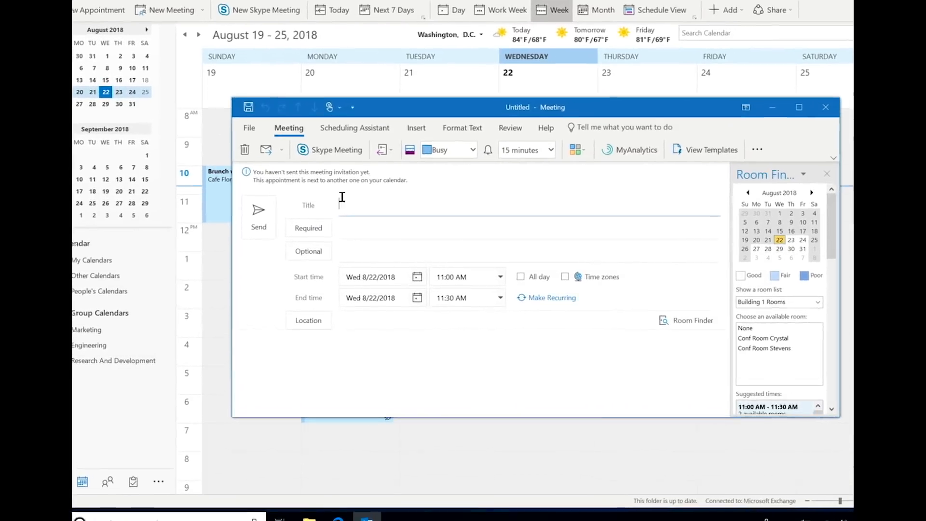
pyautogui.write('Quarte')
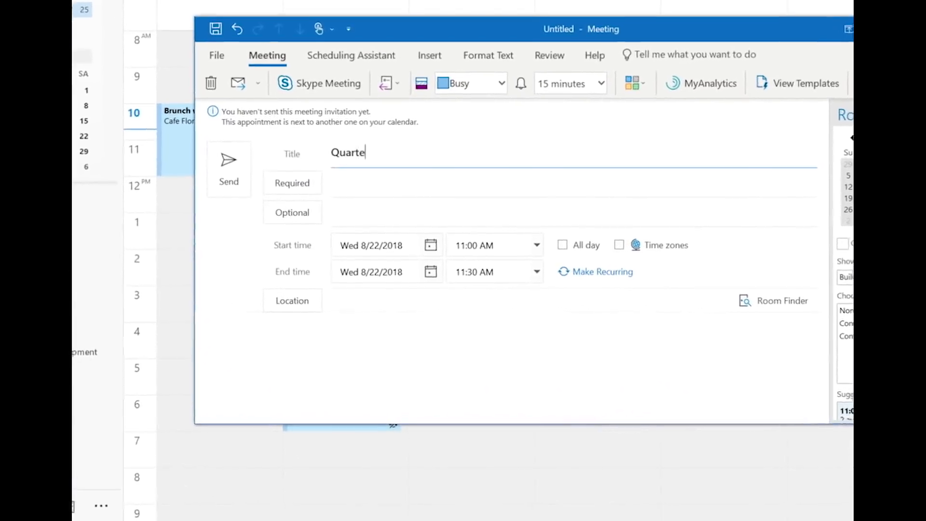
pyautogui.write('rly Review')
pyautogui.click(574, 183)
pyautogui.write('Lidia Holloway;')
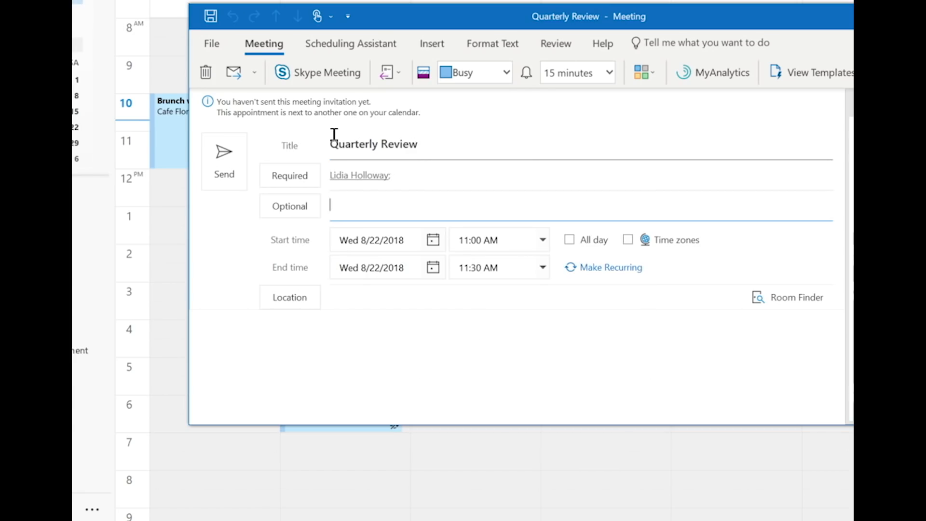
pyautogui.write('Megan Bowen')
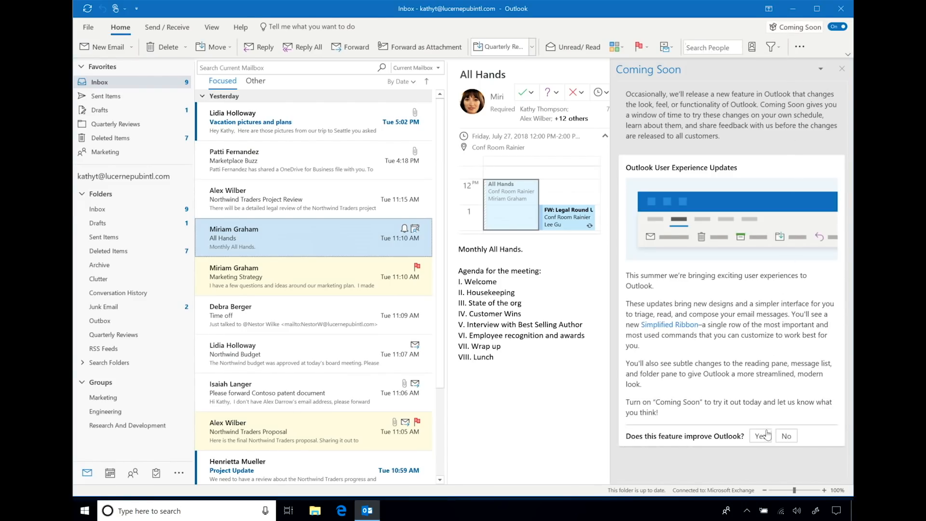
# Step: Answer Yes that the feature improves Outlook and leave 'Fantastic' as feedback
pyautogui.click(761, 435)
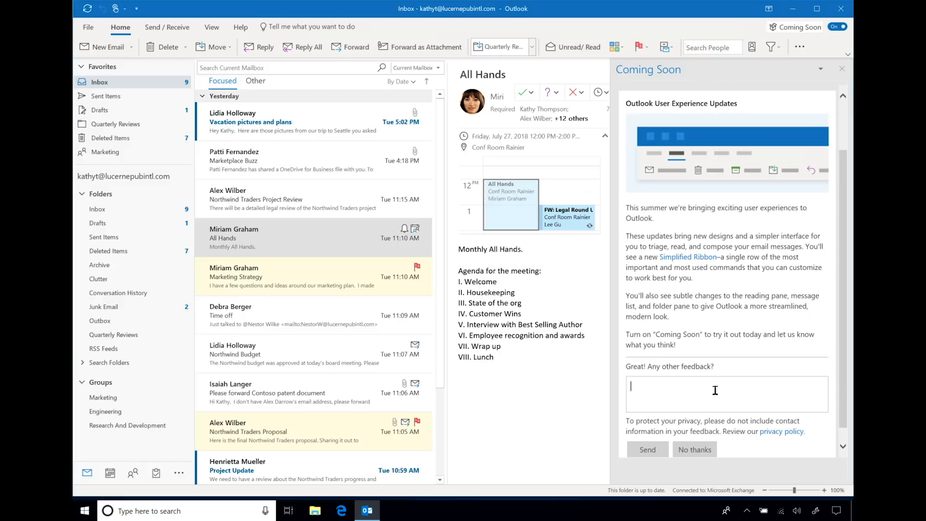
pyautogui.write('Fantastic!')
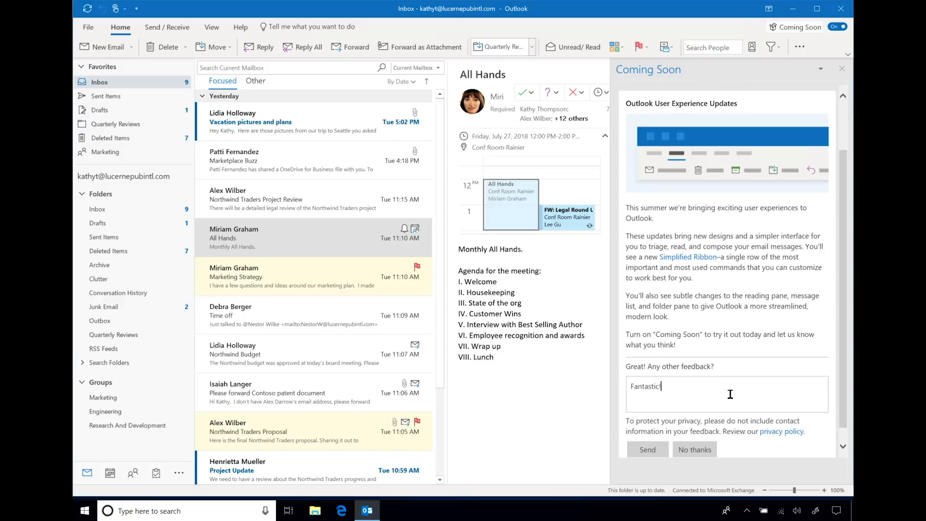